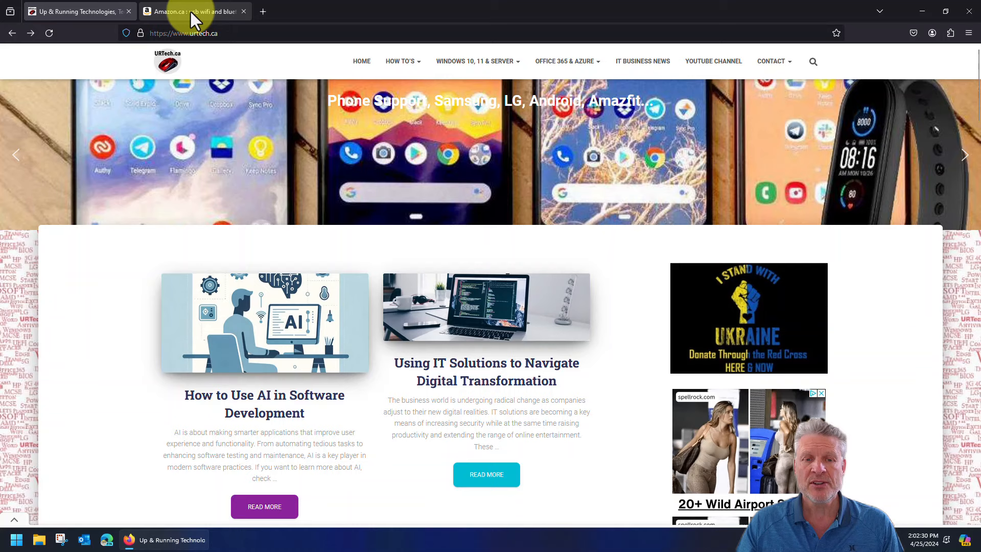
- Show the Amazon.ca results for 'usb wifi and bluetooth 5ghz' and select 'bluetooth' in the query
click(194, 11)
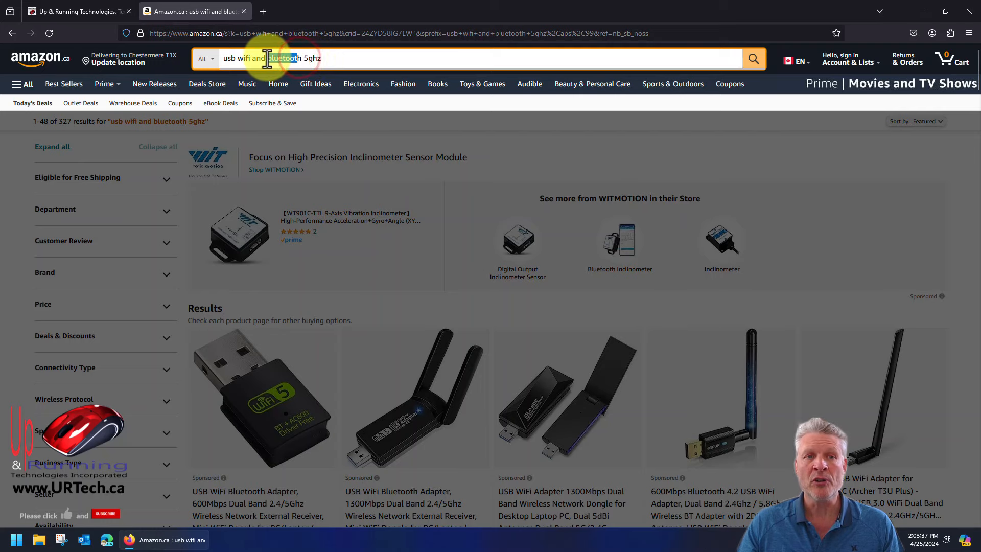
double_click(286, 58)
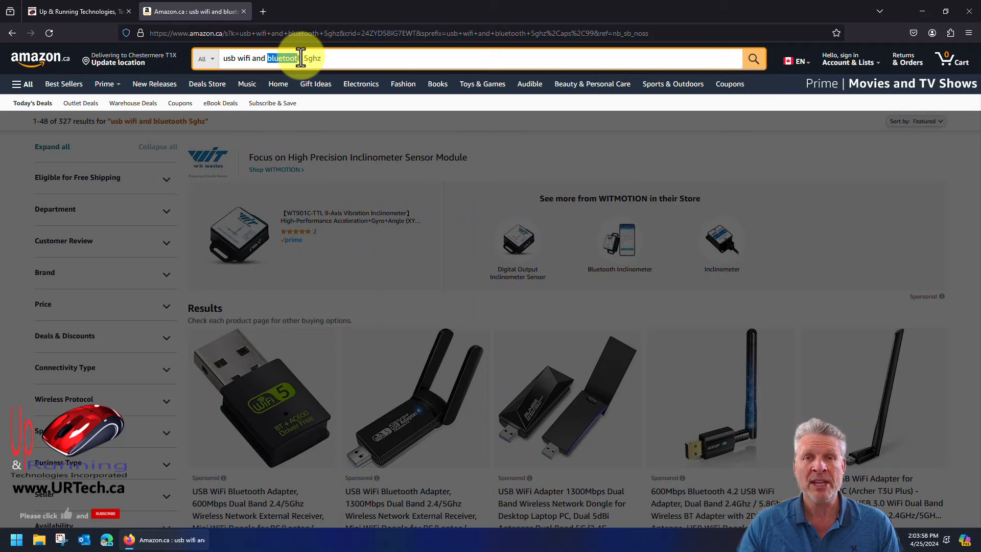
mouse_move(468, 153)
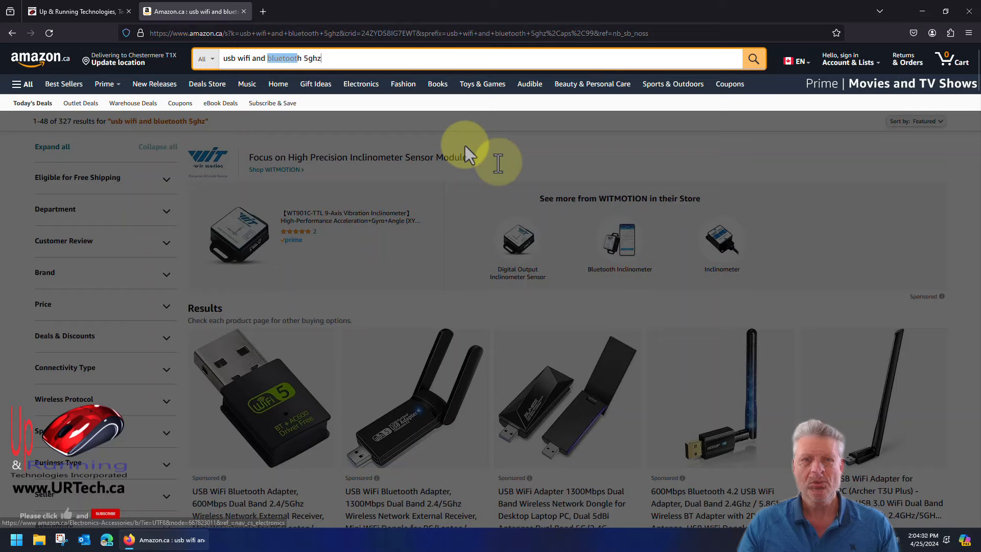
scroll(down, 3)
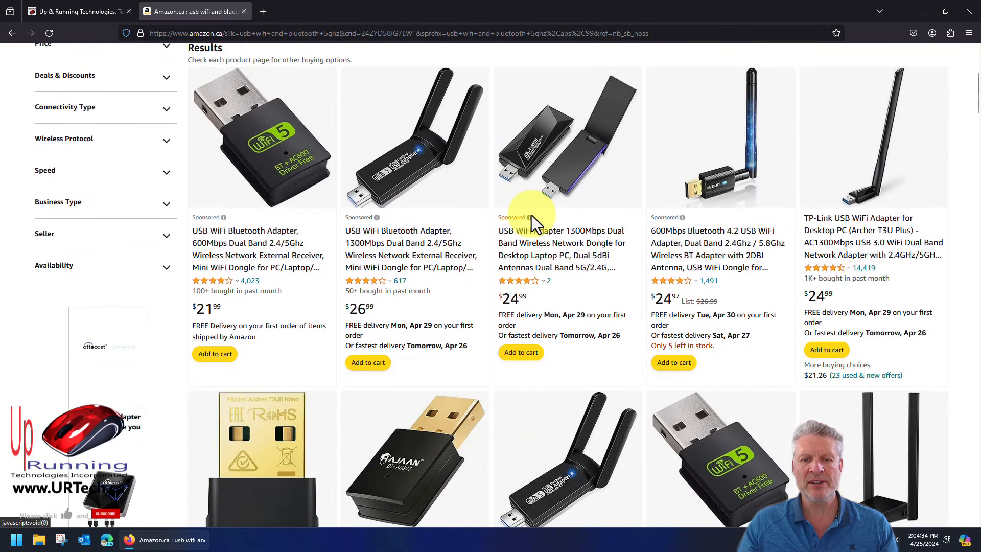
scroll(down, 3)
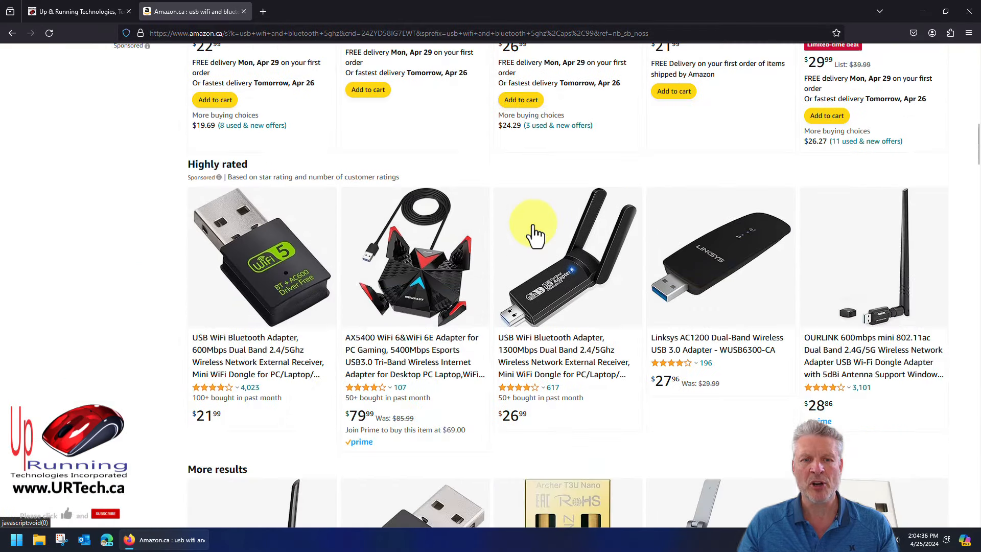
scroll(down, 3)
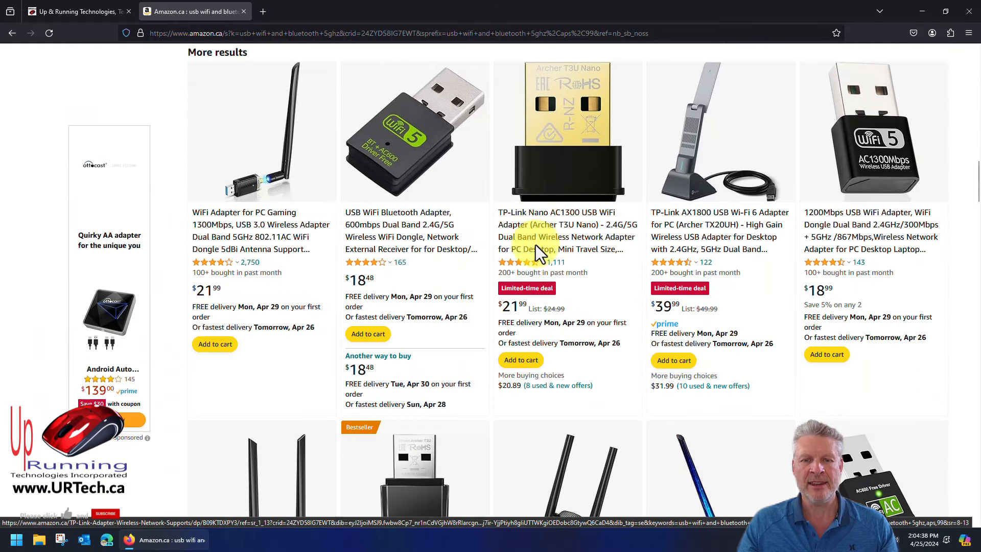
scroll(down, 3)
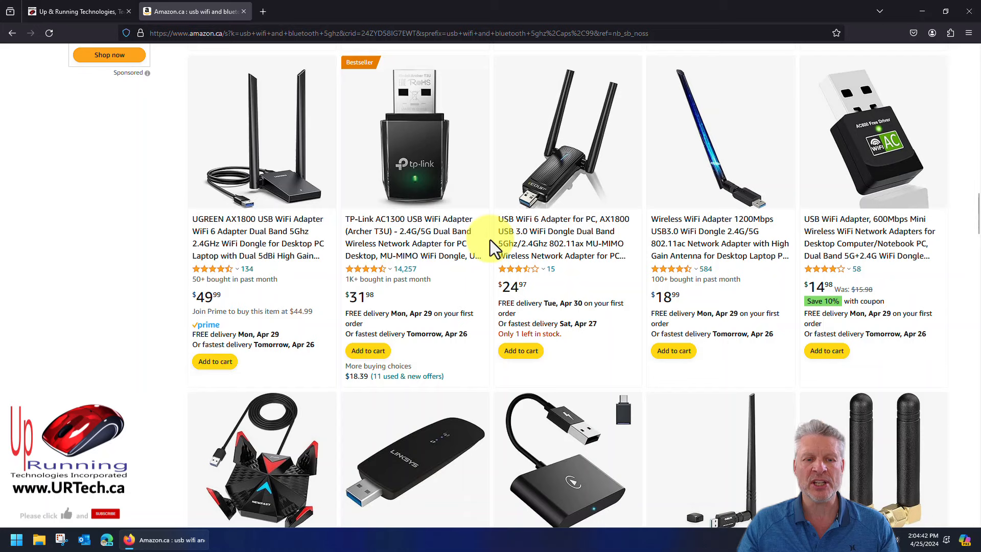
scroll(down, 3)
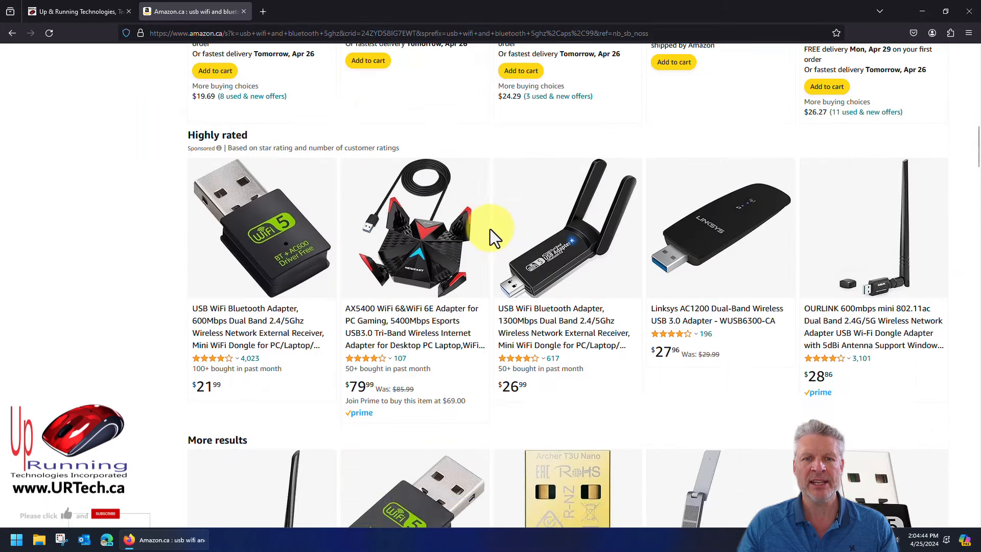
scroll(up, 3)
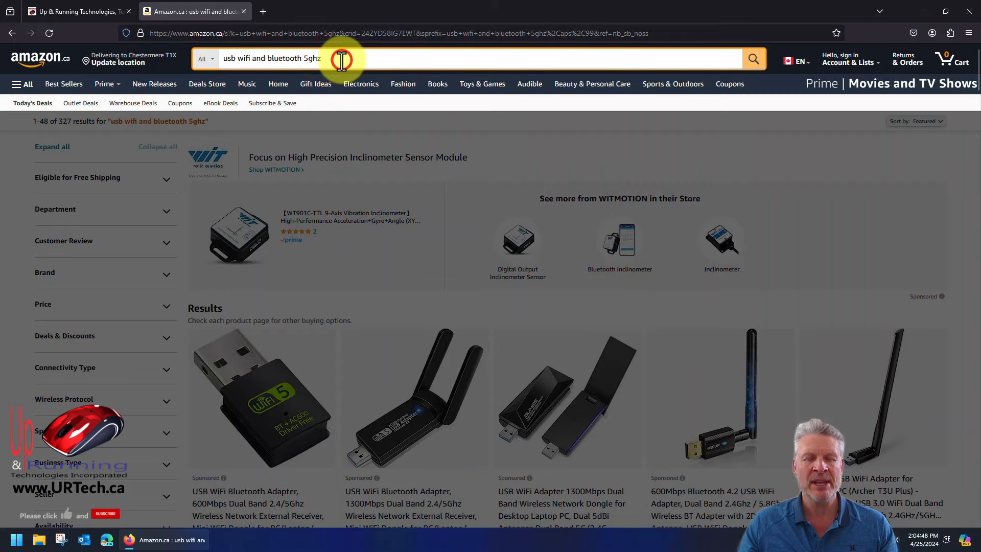
mouse_move(804, 304)
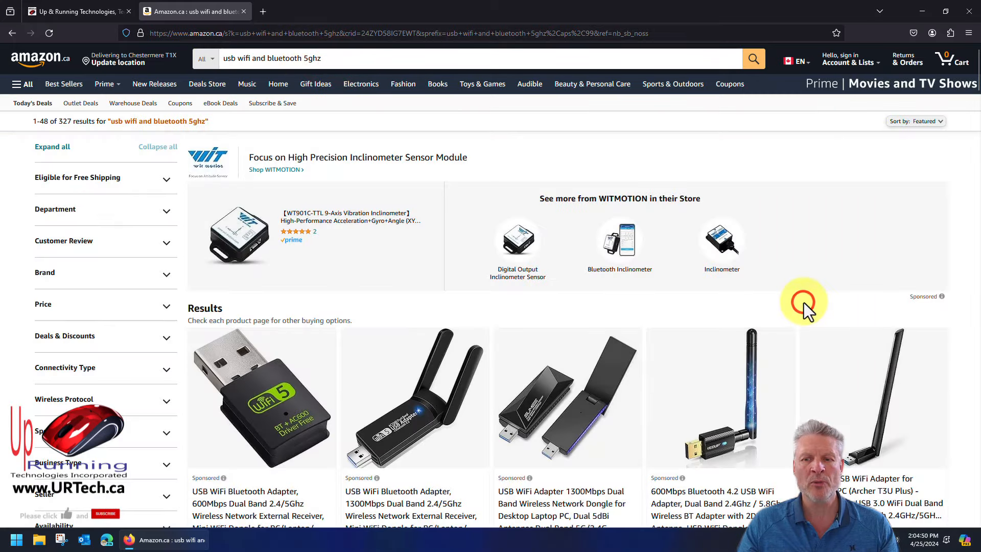
scroll(down, 3)
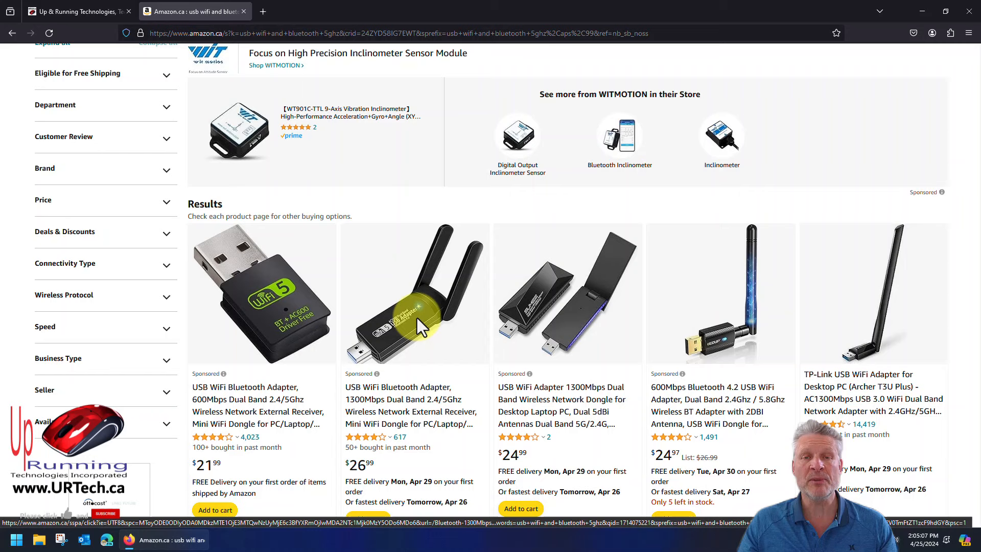
scroll(up, 3)
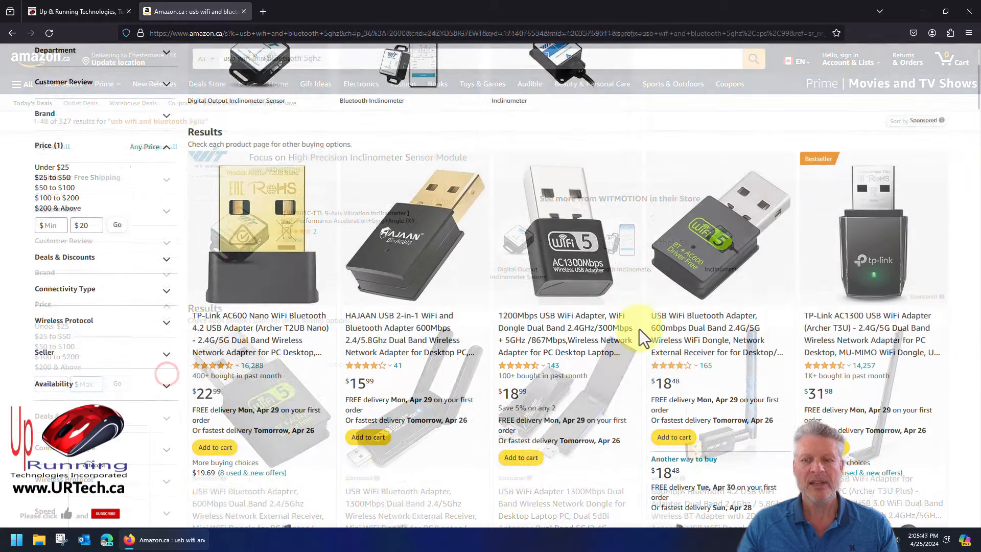
- Scroll through the adapter results filtered to a $20 maximum price
scroll(down, 3)
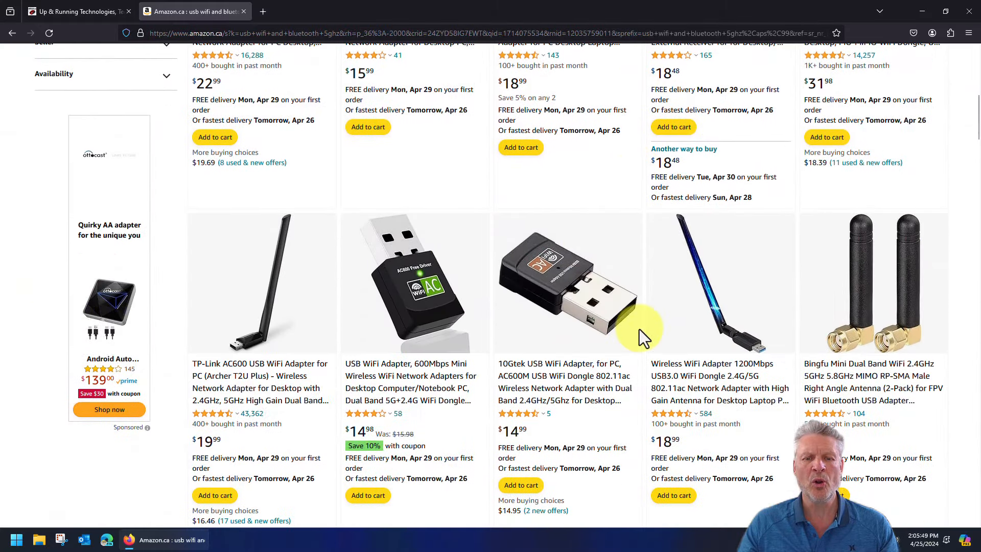
scroll(down, 3)
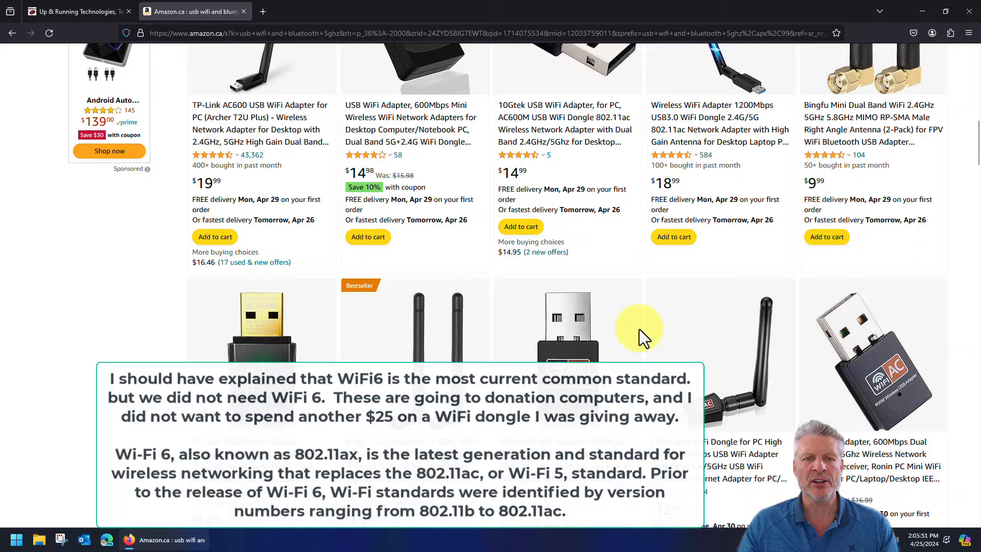
scroll(up, 3)
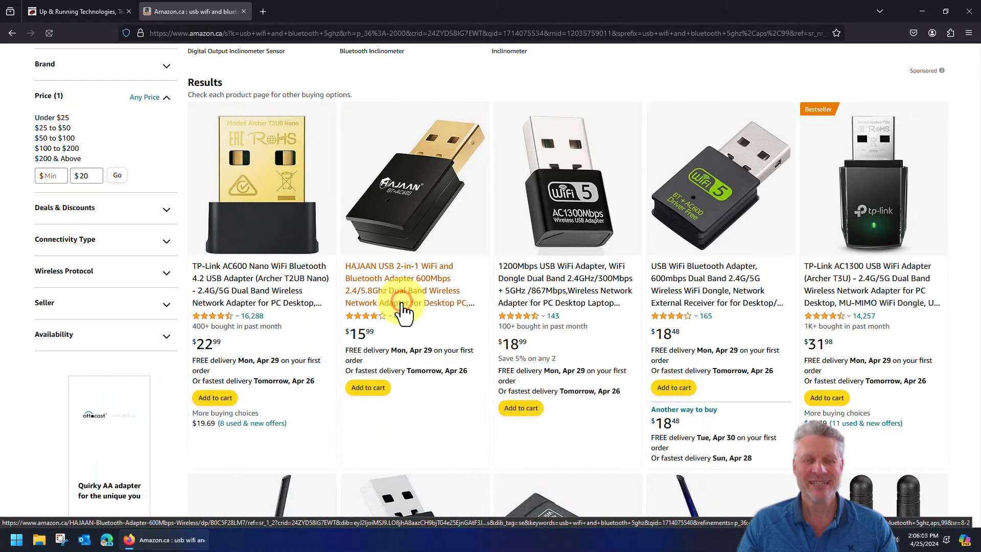
- Review the $15.99 HAJAAN USB 2-in-1 adapter's product page and its About this item details
click(398, 278)
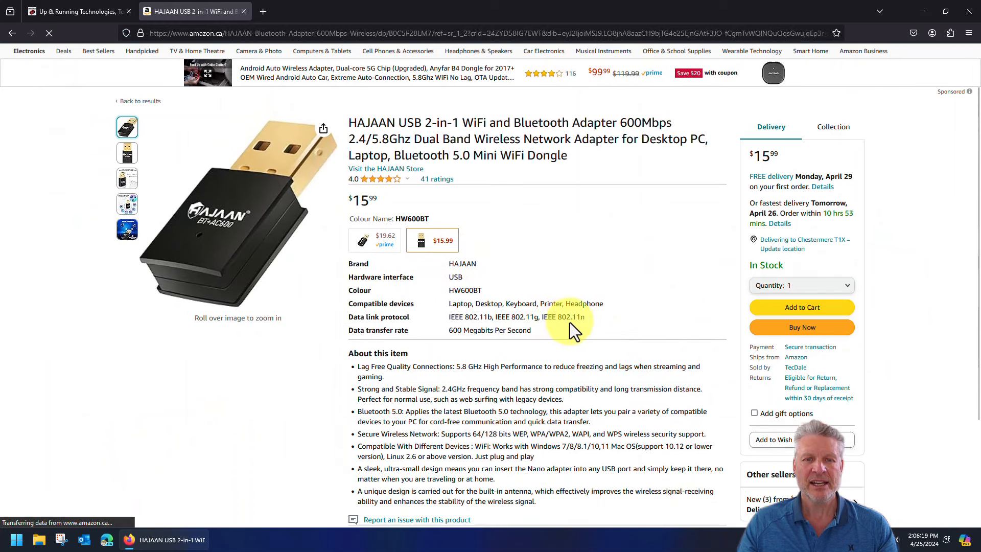
mouse_move(613, 282)
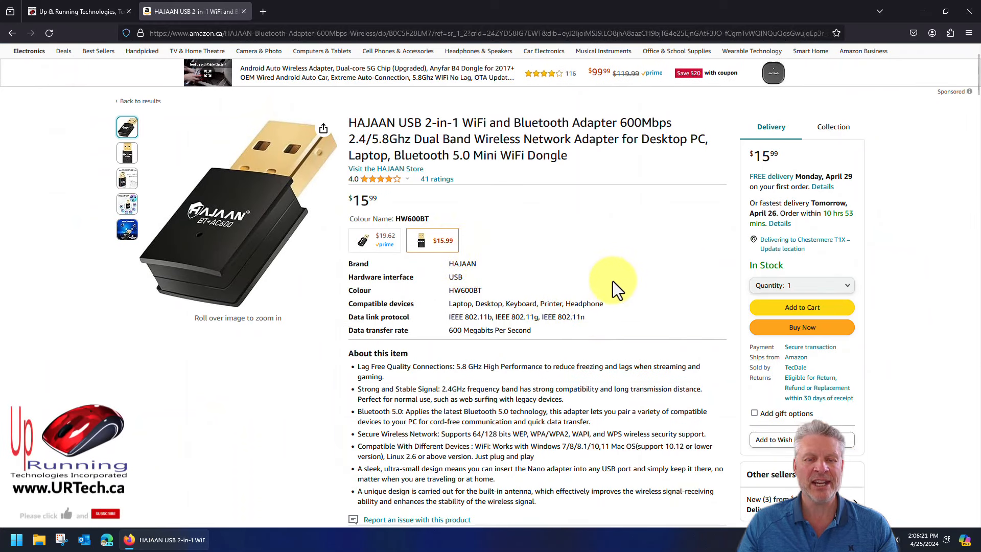
scroll(down, 3)
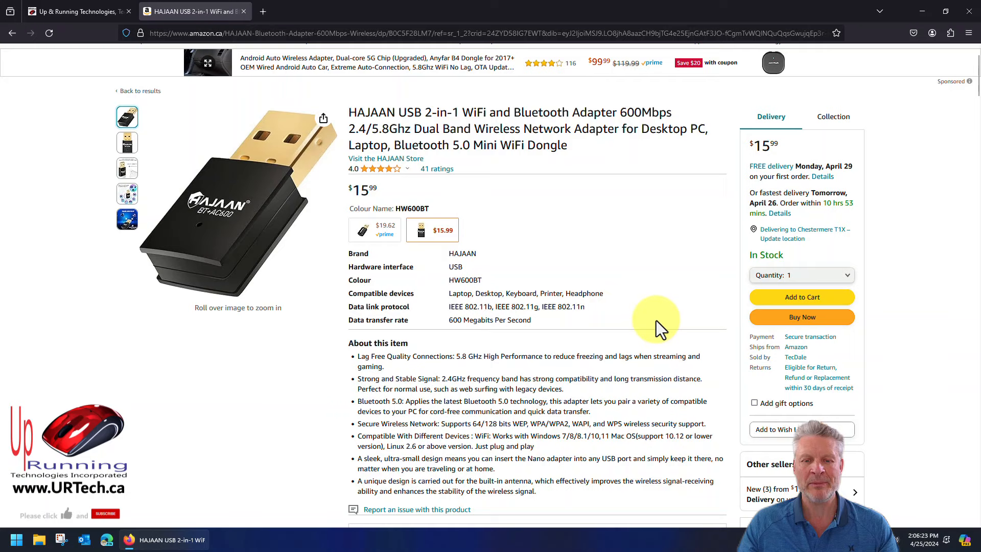
scroll(down, 3)
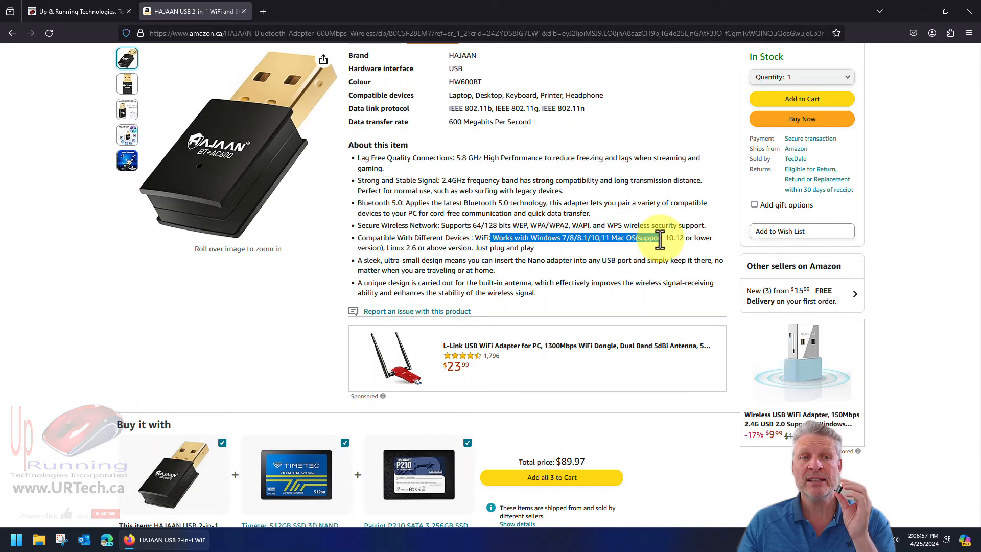
scroll(up, 3)
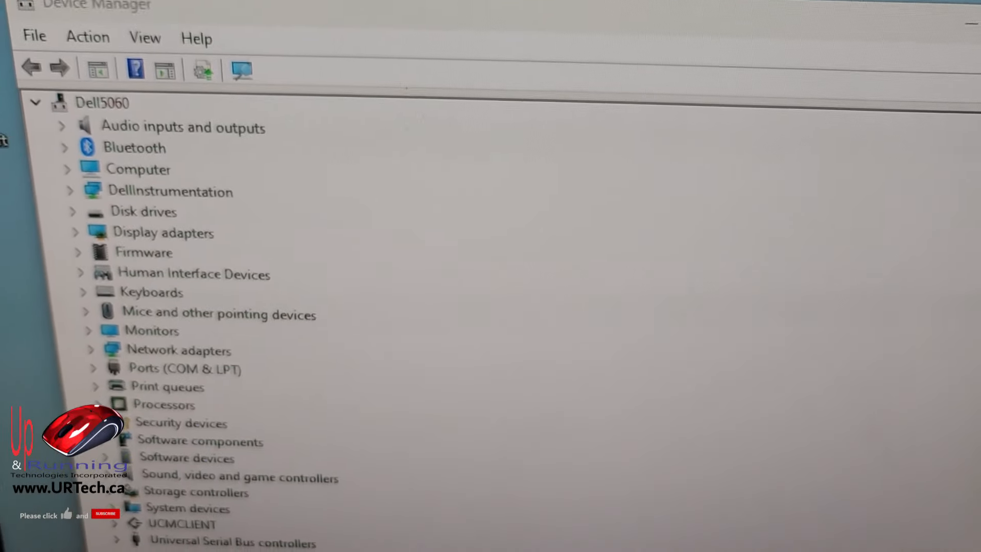
- Expand Network adapters to show the Realtek 8821CU wireless USB NIC
scroll(up, 3)
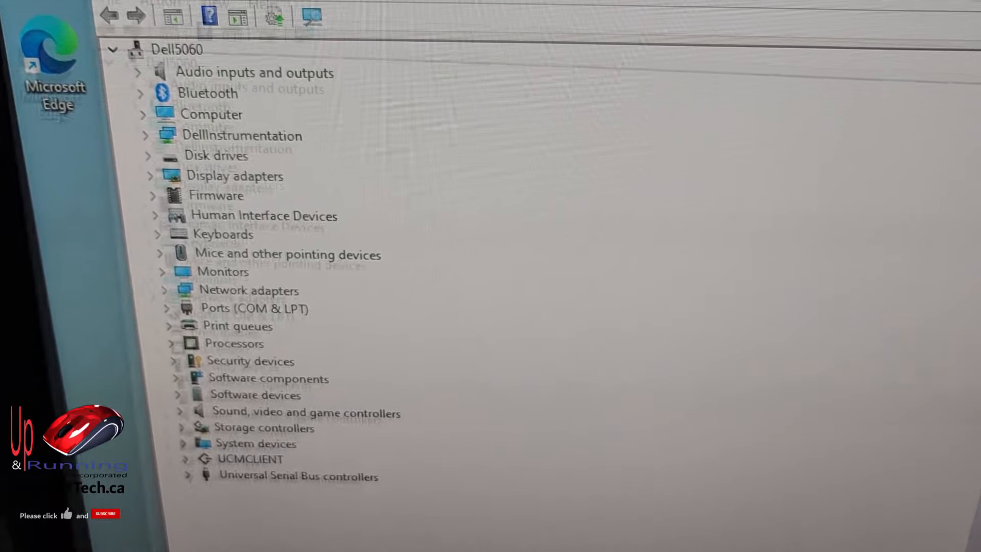
click(146, 290)
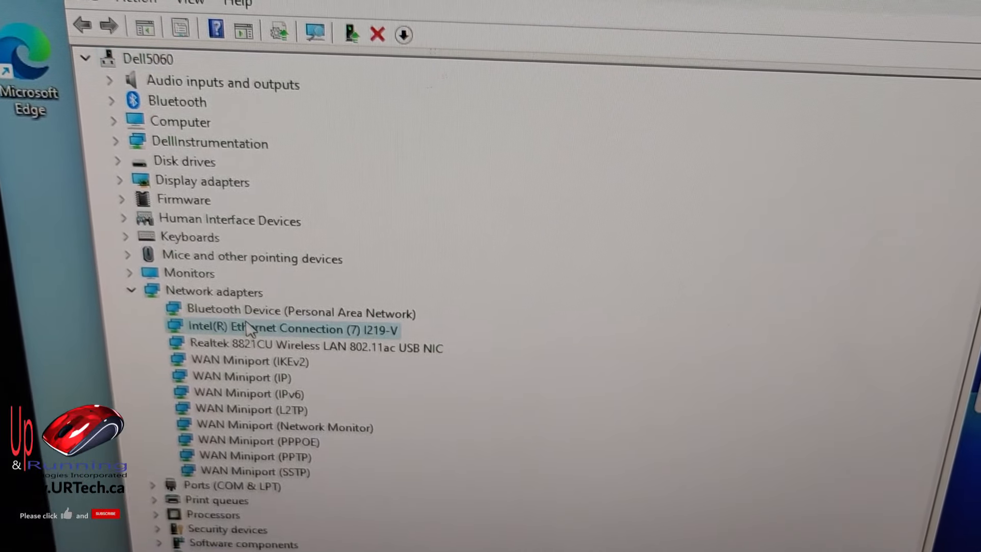
click(310, 356)
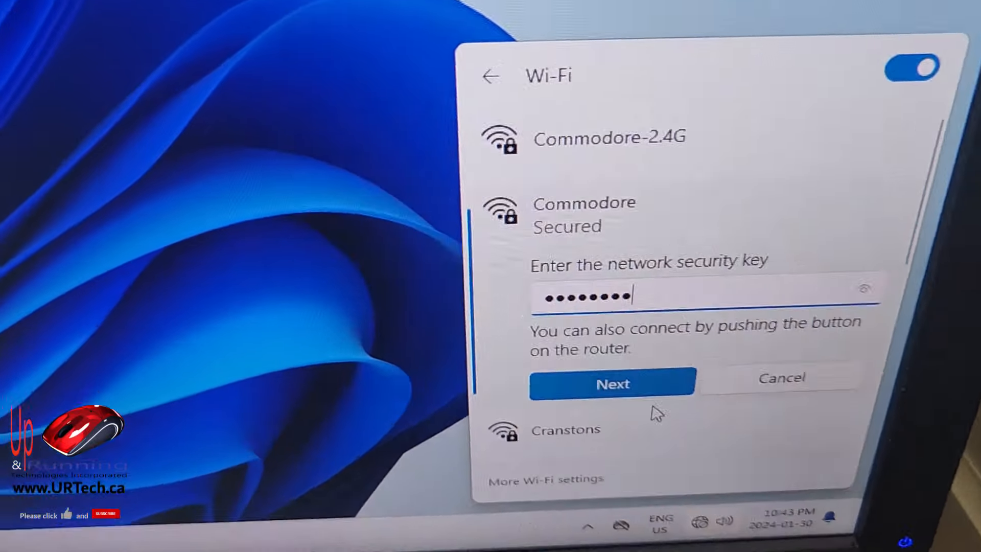
- Submit the security key to join the Commodore Wi-Fi network
click(612, 383)
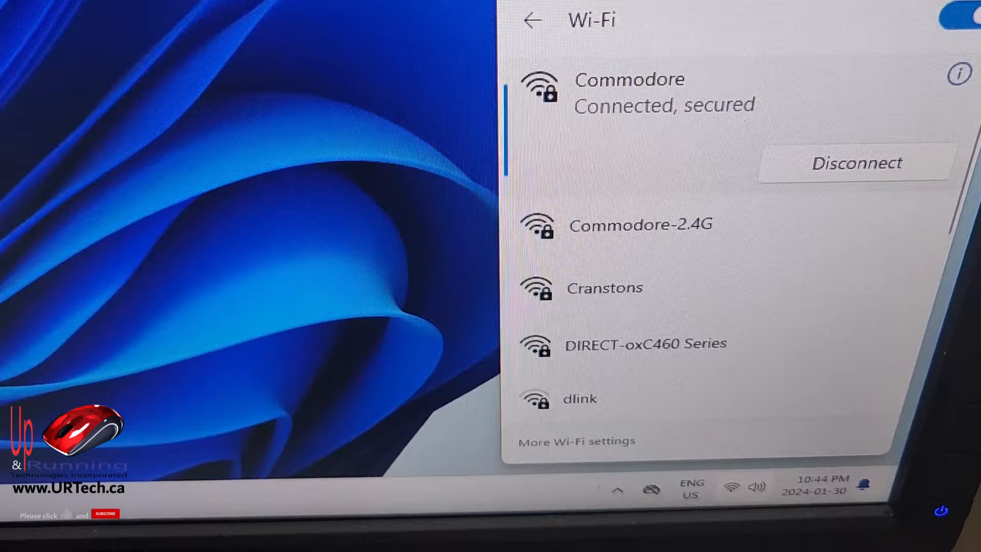